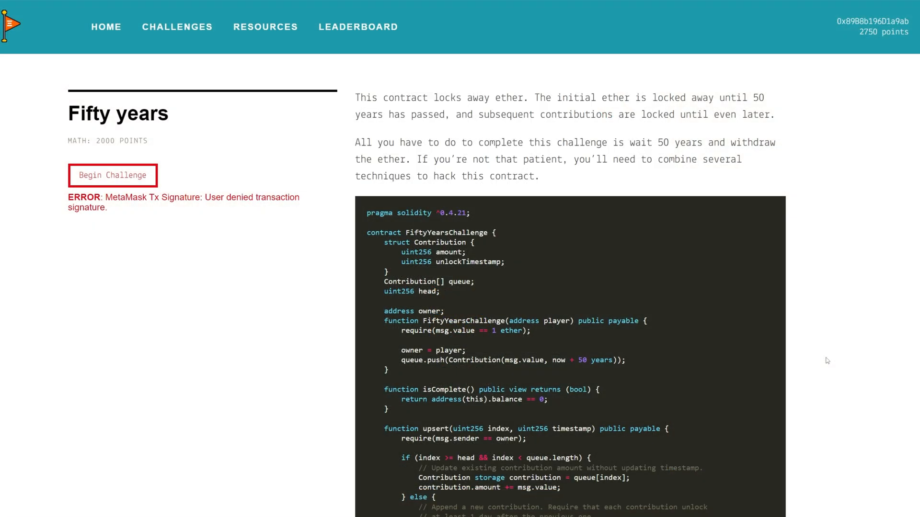
Deploy the Fifty years challenge and review the MetaMask request's Data, 36-byte Hex, and Details views
click(112, 175)
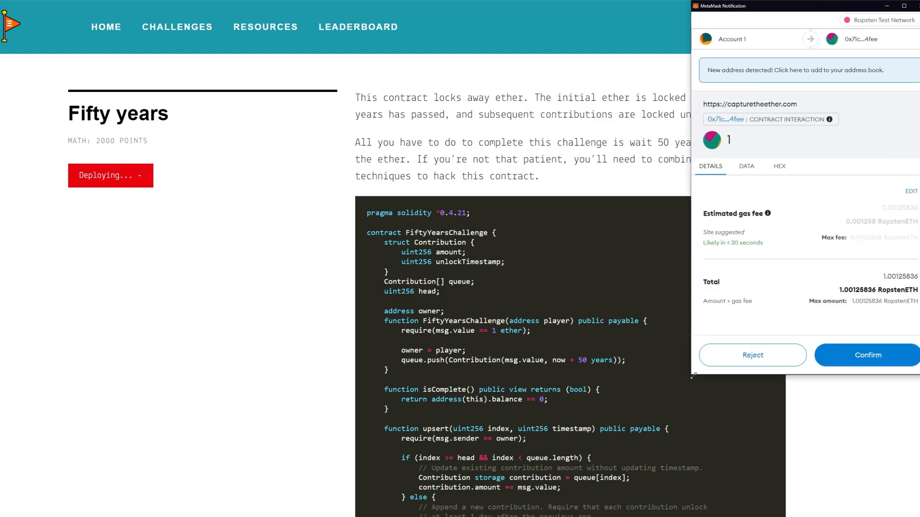
click(746, 166)
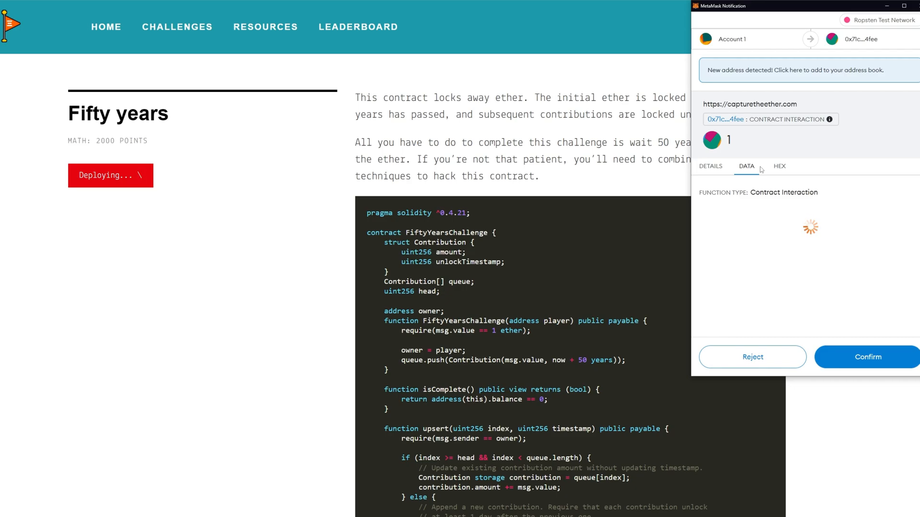
click(779, 166)
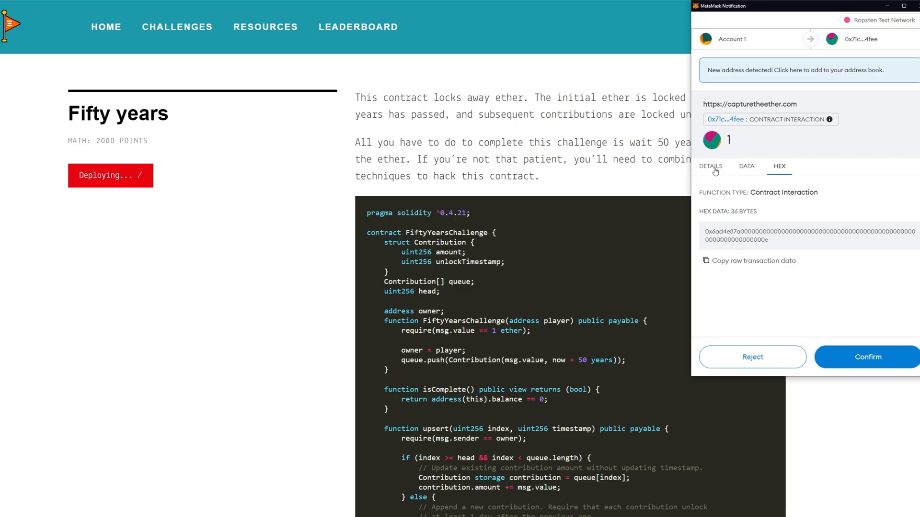
click(867, 356)
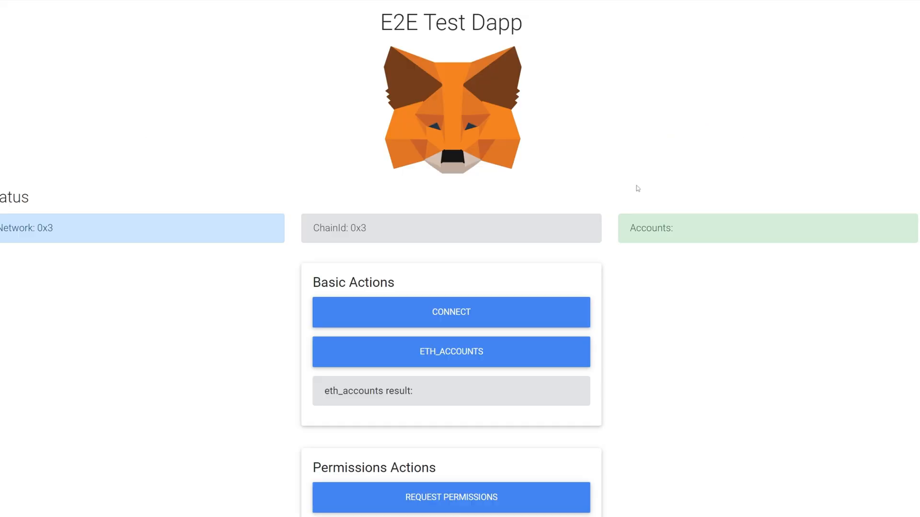
mouse_move(451, 312)
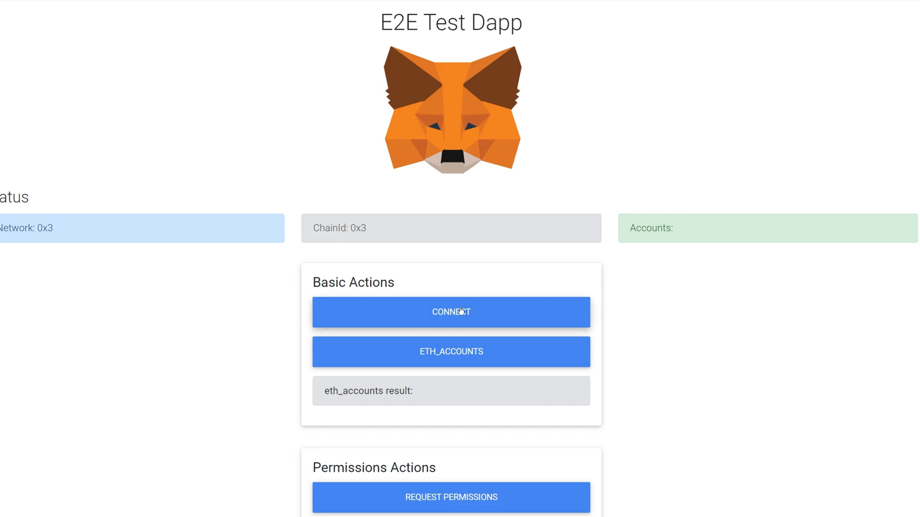
Connect Account 1 to the MetaMask E2E Test Dapp, approving the Next and Connect prompts
click(451, 312)
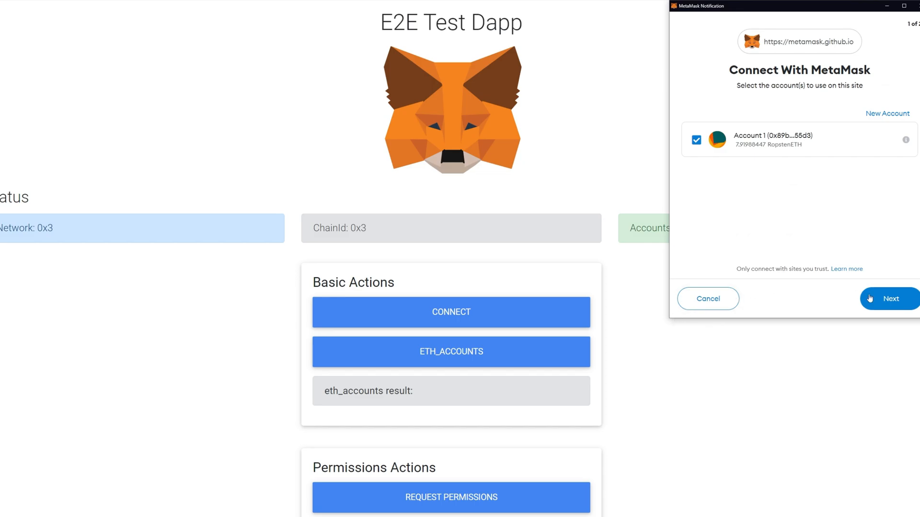
click(889, 299)
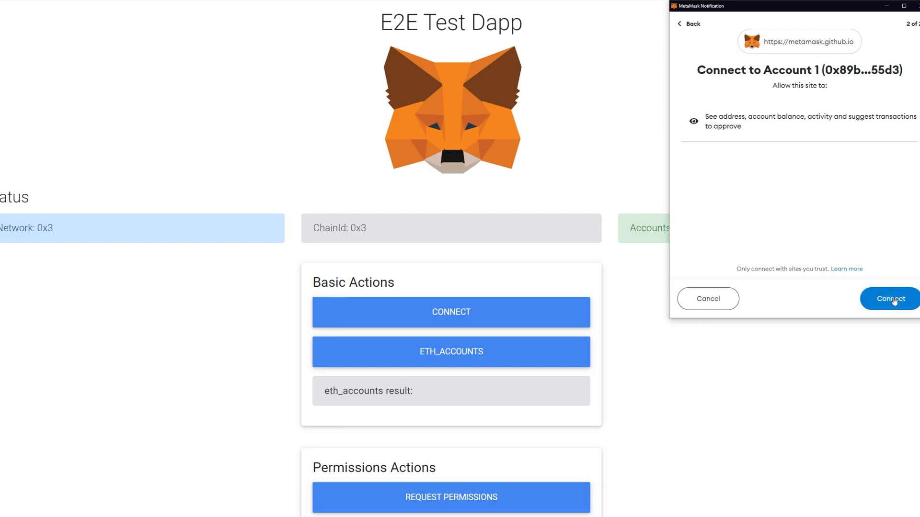
click(889, 299)
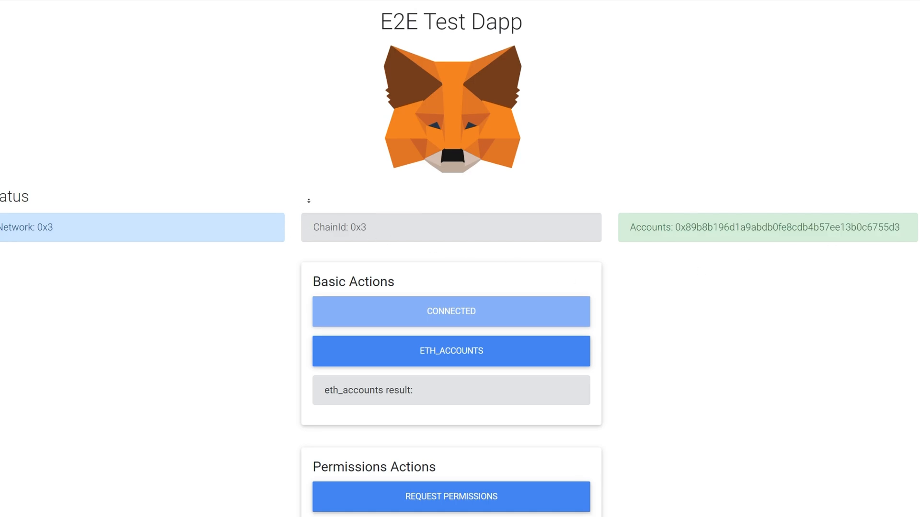
Send a legacy 0 RopstenETH transaction from the dapp and confirm it in MetaMask
scroll(down, 3)
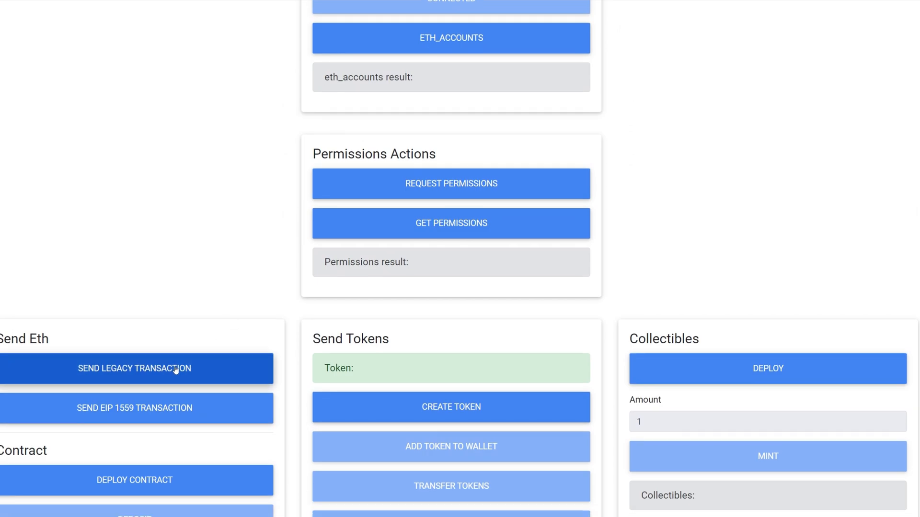
click(134, 368)
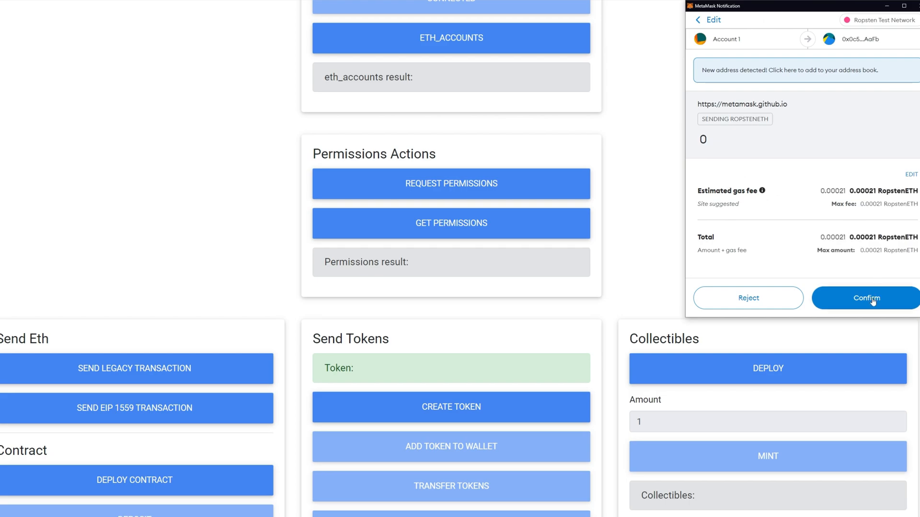
click(865, 298)
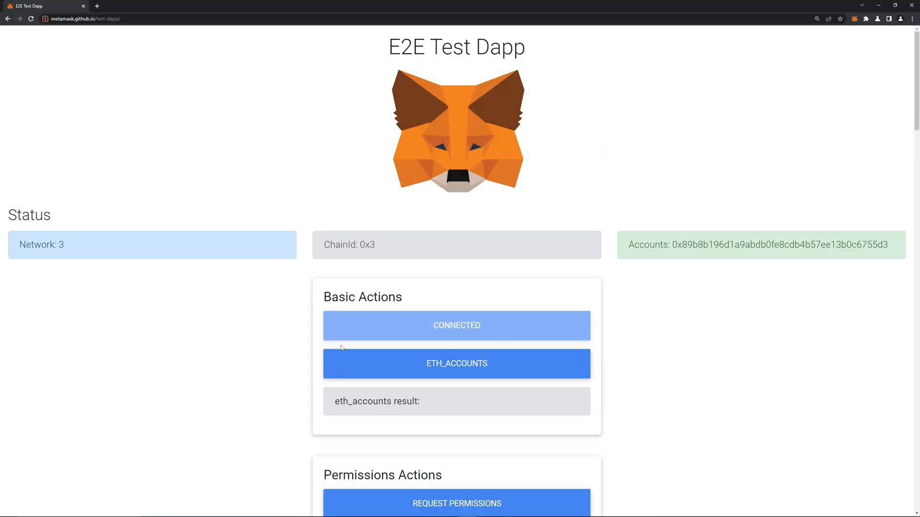
Open a new browser tab beside the dapp while the 0 ETH send awaits confirmation
scroll(down, 3)
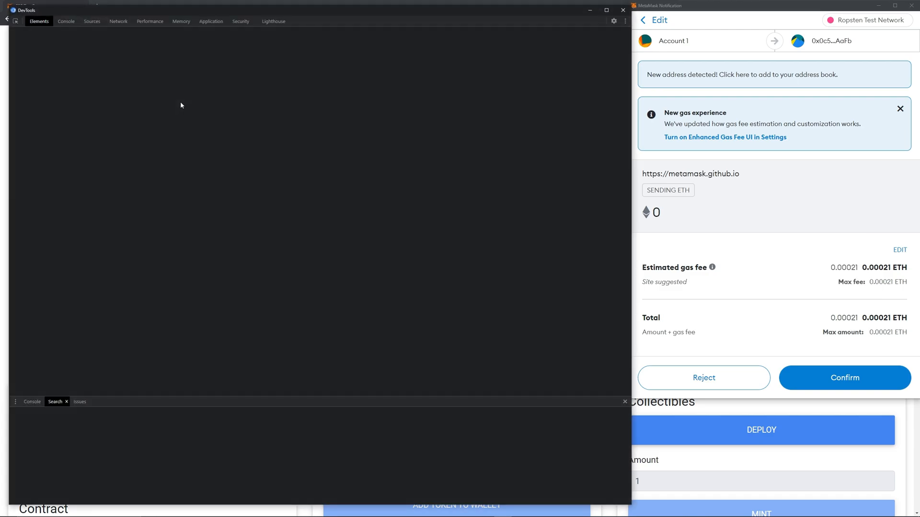
right_click(49, 66)
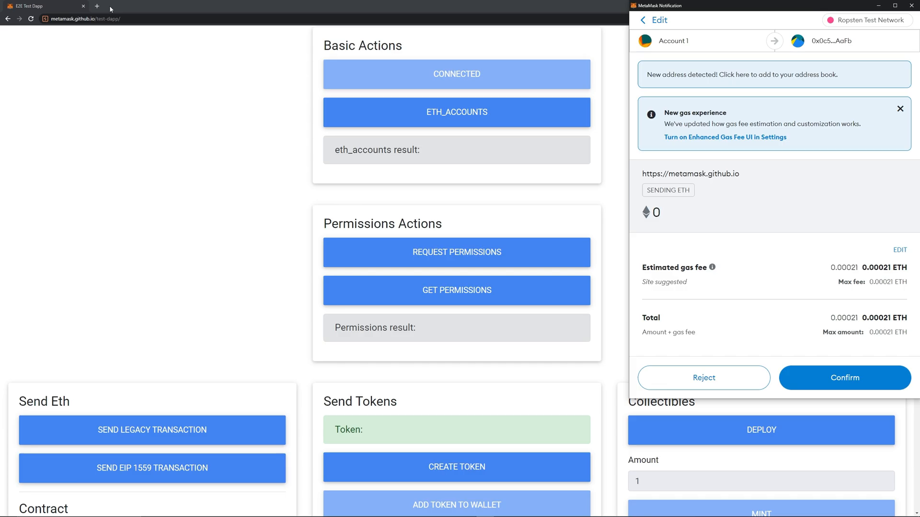
click(843, 378)
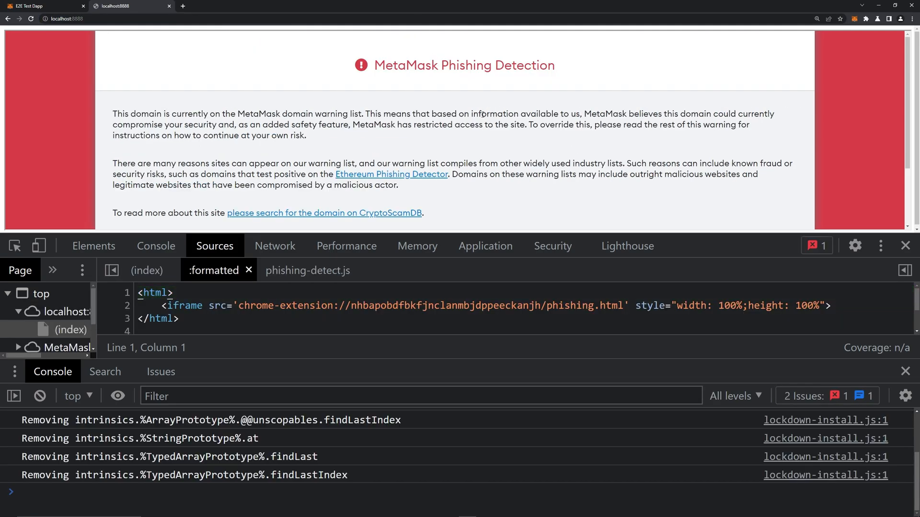
scroll(down, 3)
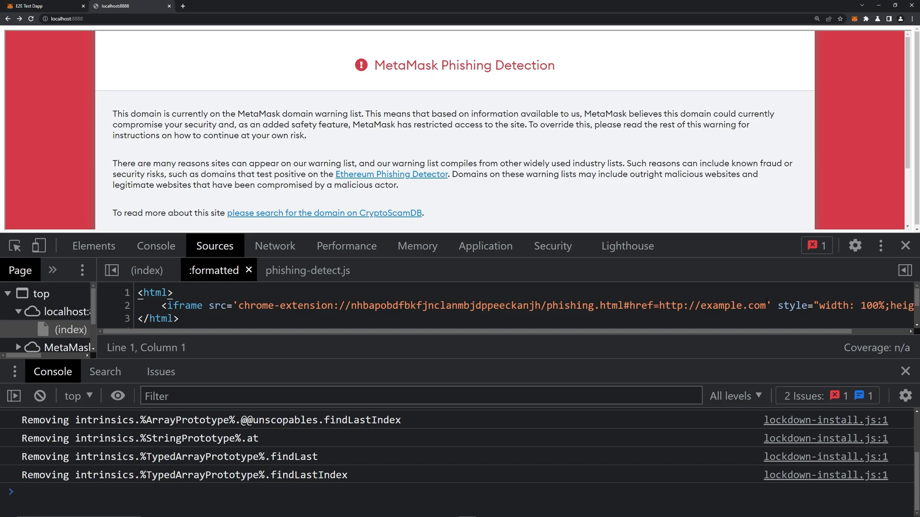
scroll(down, 3)
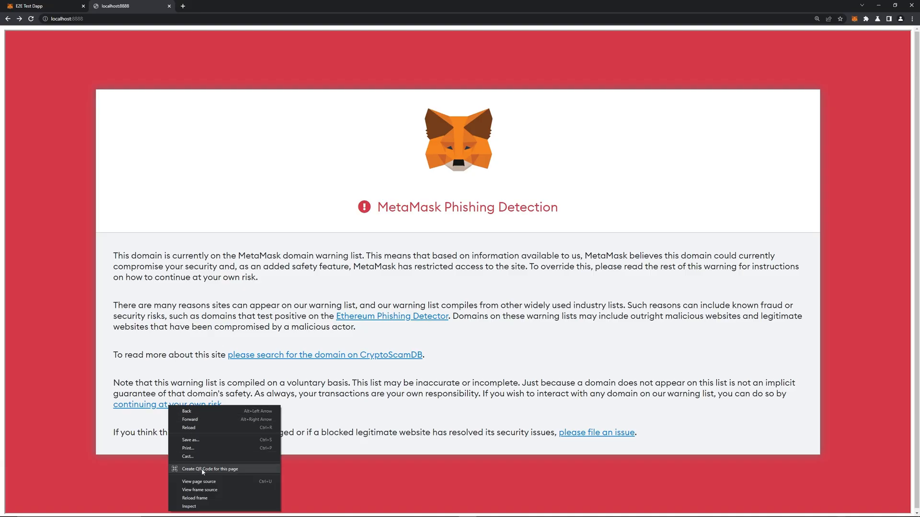
Inspect the continue-at-your-own-risk link and query the phishing.html frame's iframe element in the console
click(189, 505)
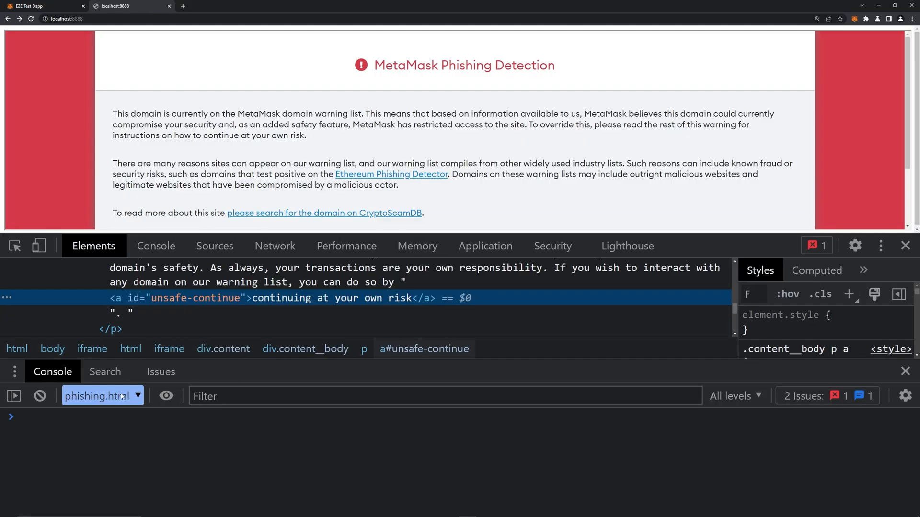
text(document)
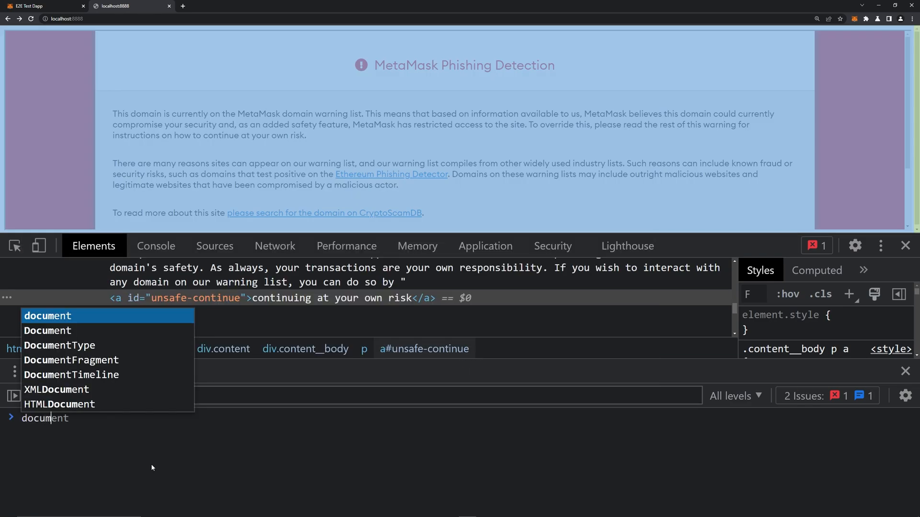
text(.getElementById)
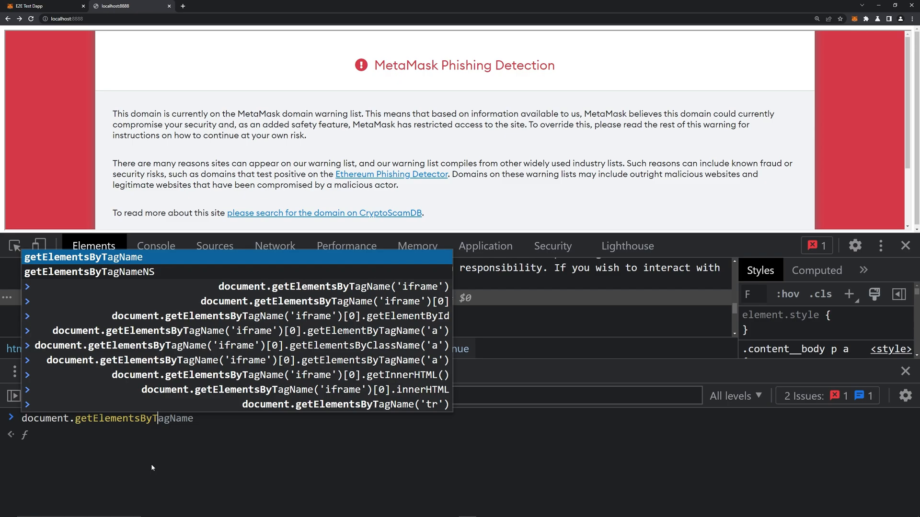
text(('iframe')[0)
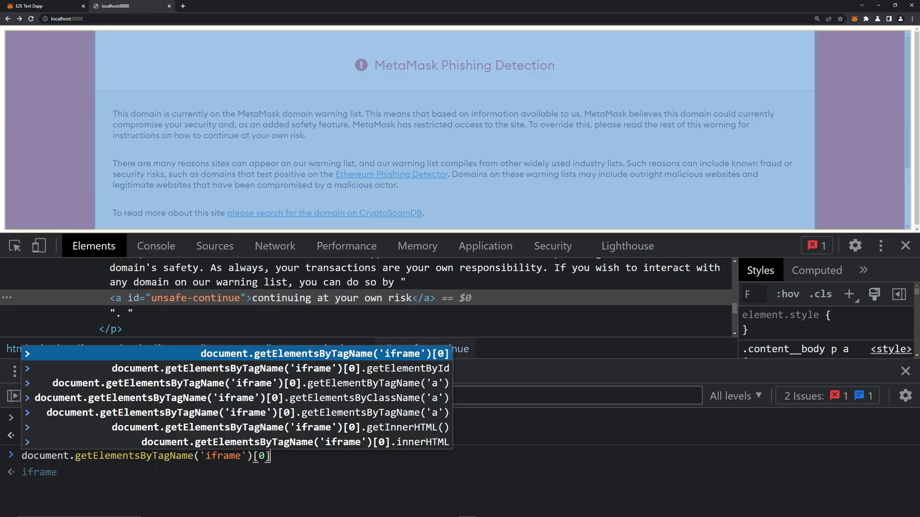
text(.)
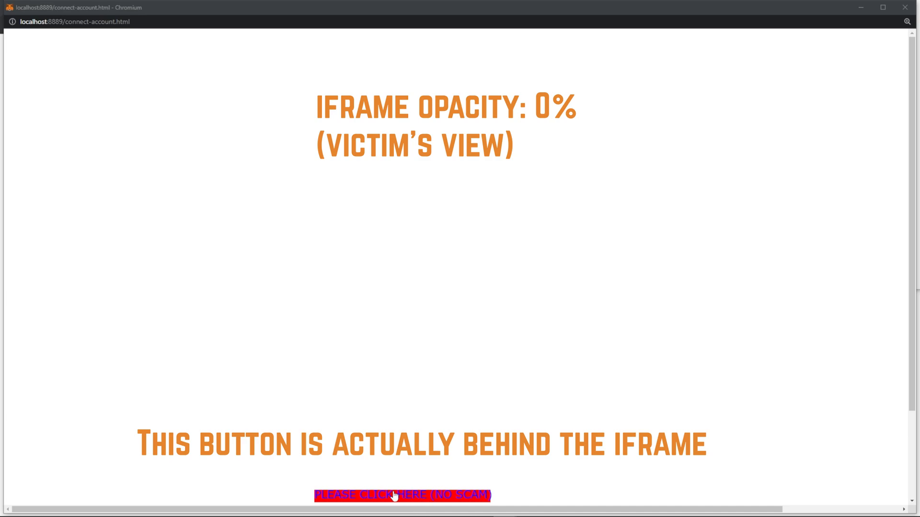
Press the decoy no-scam button repeatedly on the 50%-opacity attack page, returning to the Random legit website
click(403, 495)
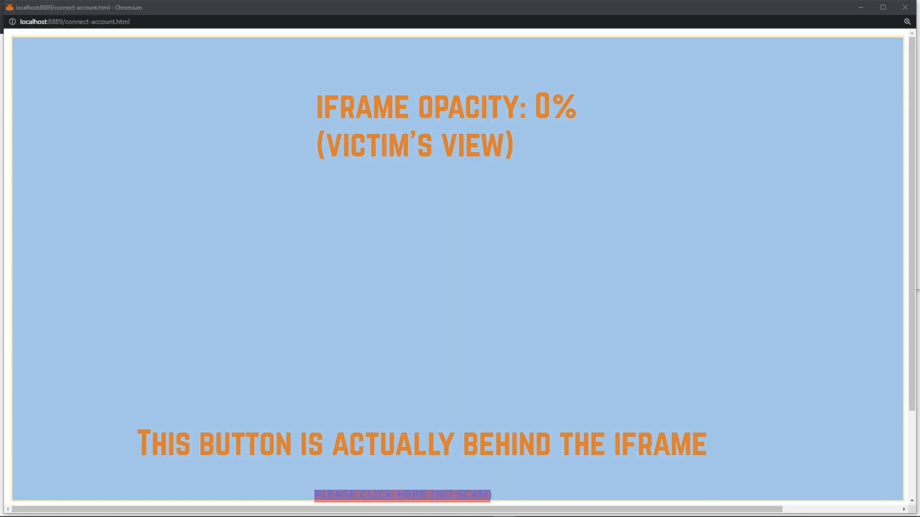
click(402, 494)
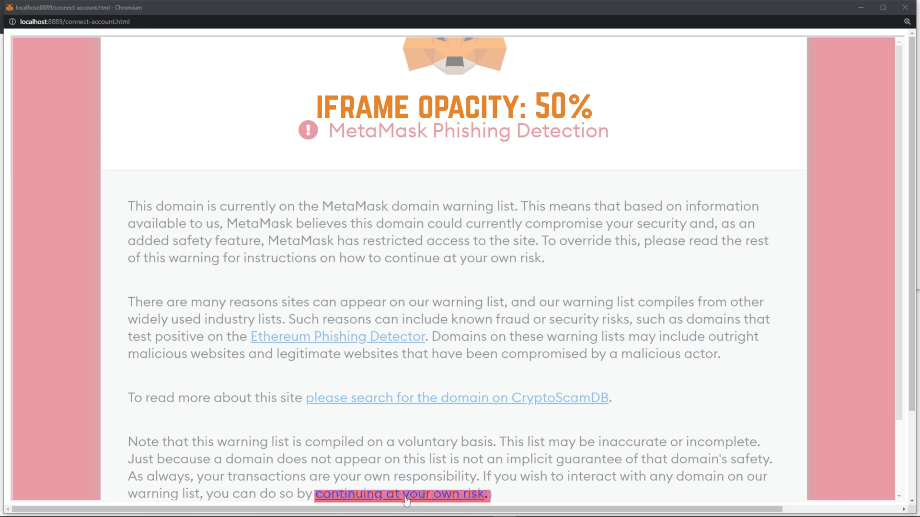
mouse_move(403, 501)
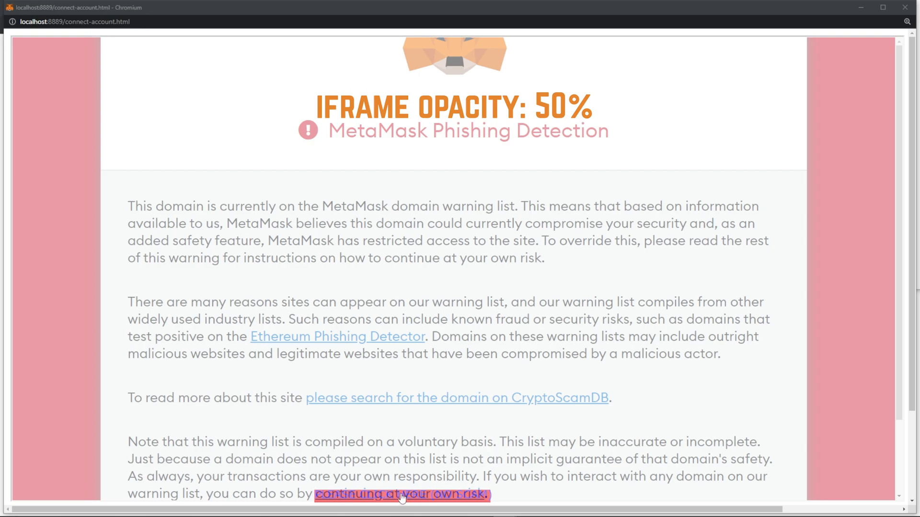
click(400, 493)
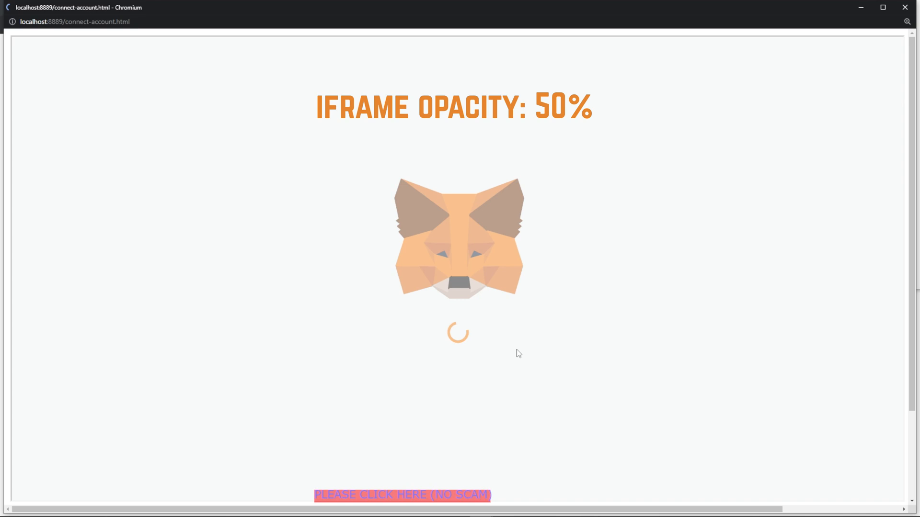
click(401, 496)
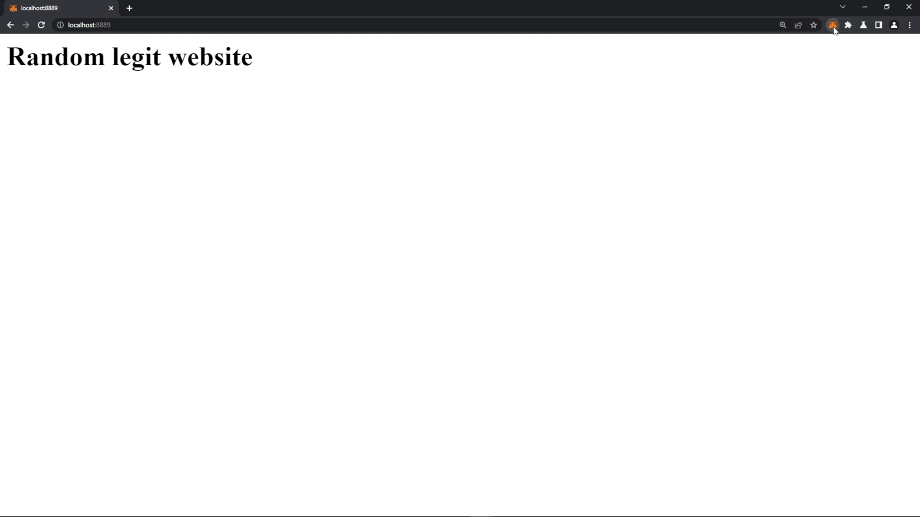
Check in the MetaMask popup that Account 1 on Ropsten is not connected to the site
click(833, 25)
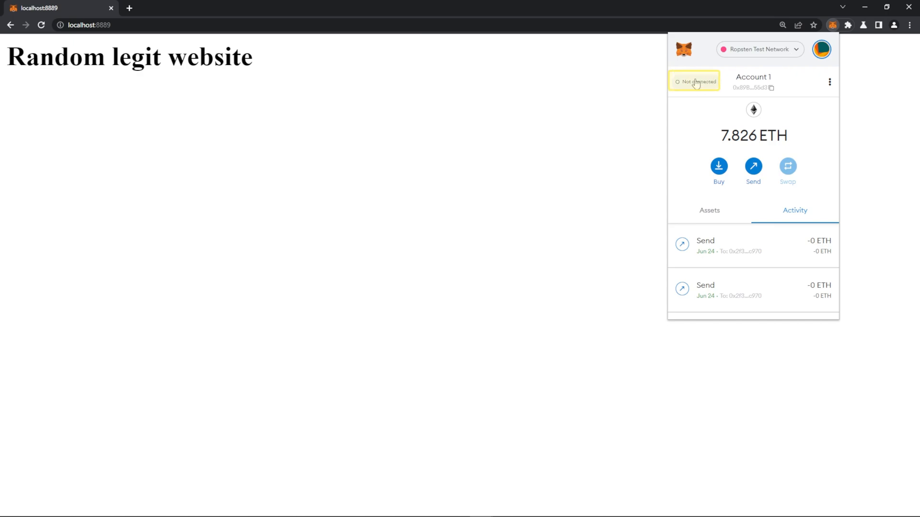
mouse_move(466, 102)
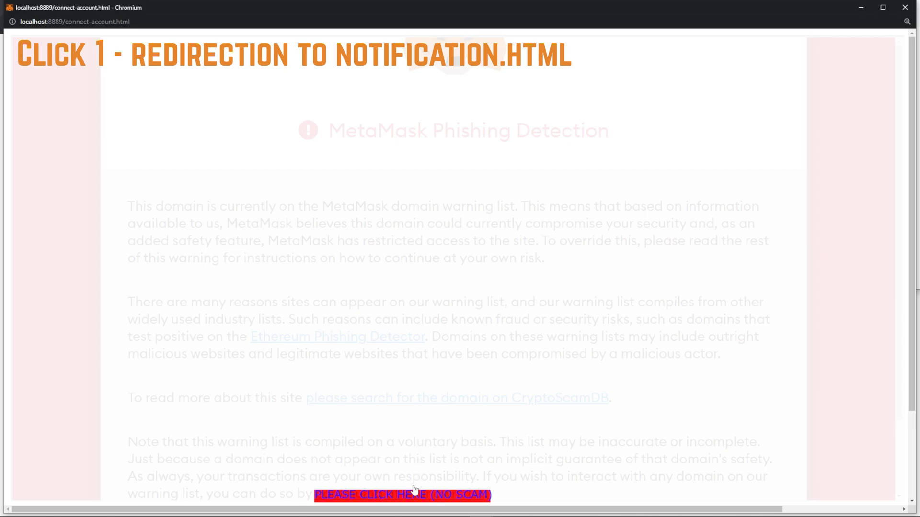
Click the decoy button so the hidden Next and Connect prompts link Account 1 to localhost
click(402, 495)
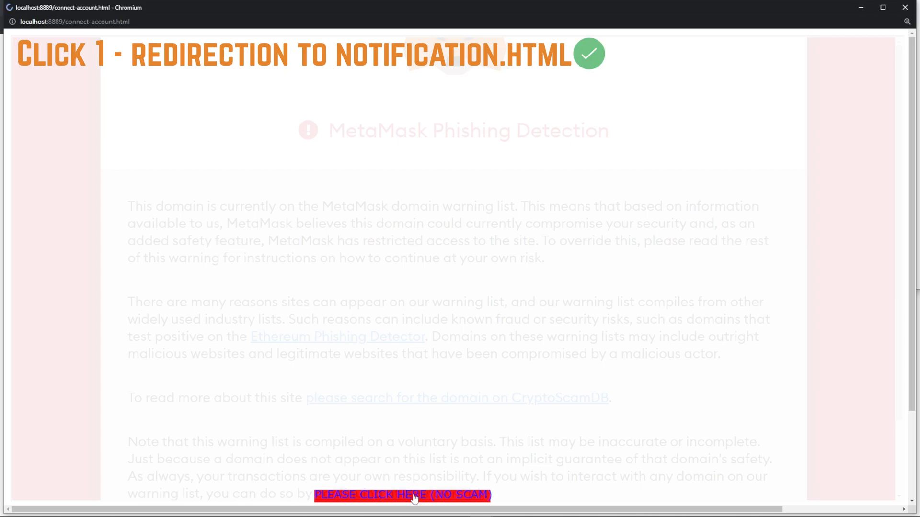
click(402, 494)
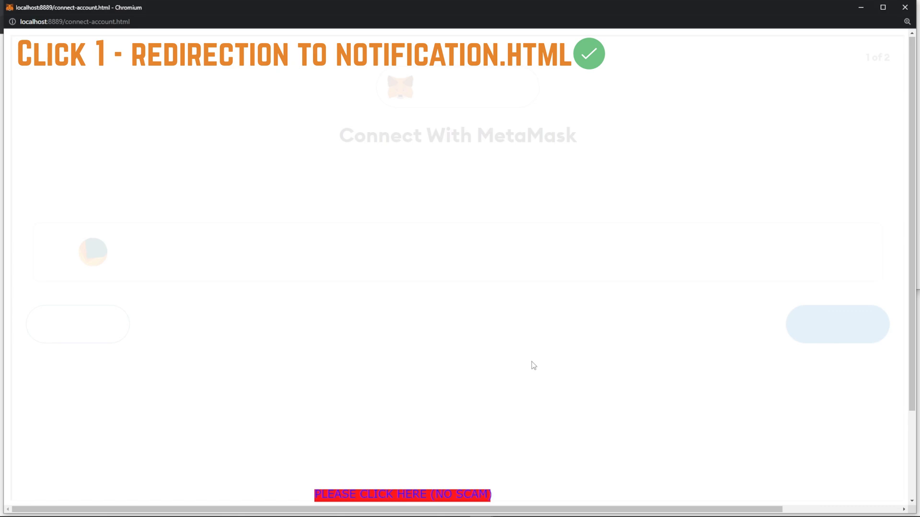
click(401, 494)
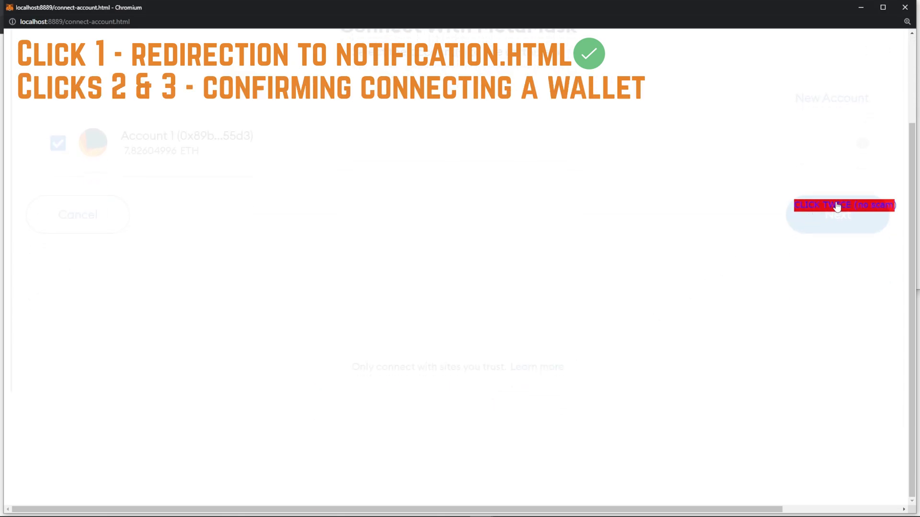
click(837, 214)
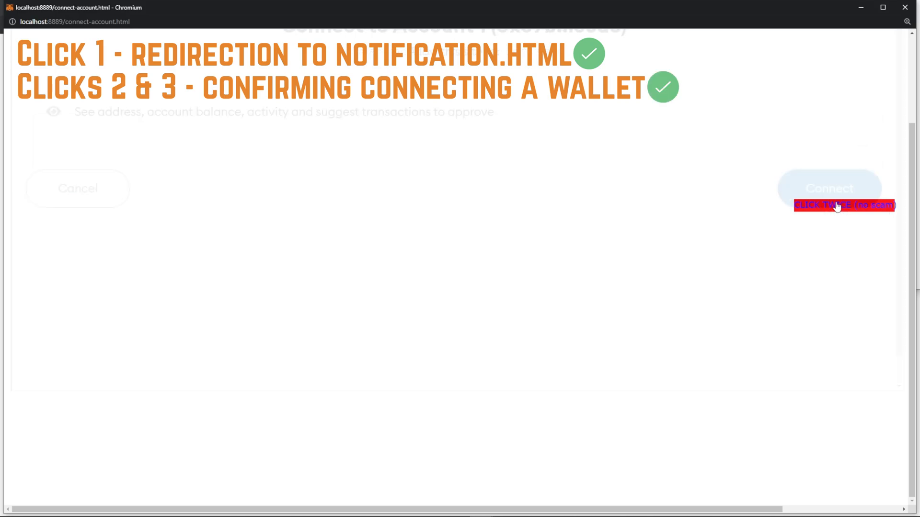
click(829, 189)
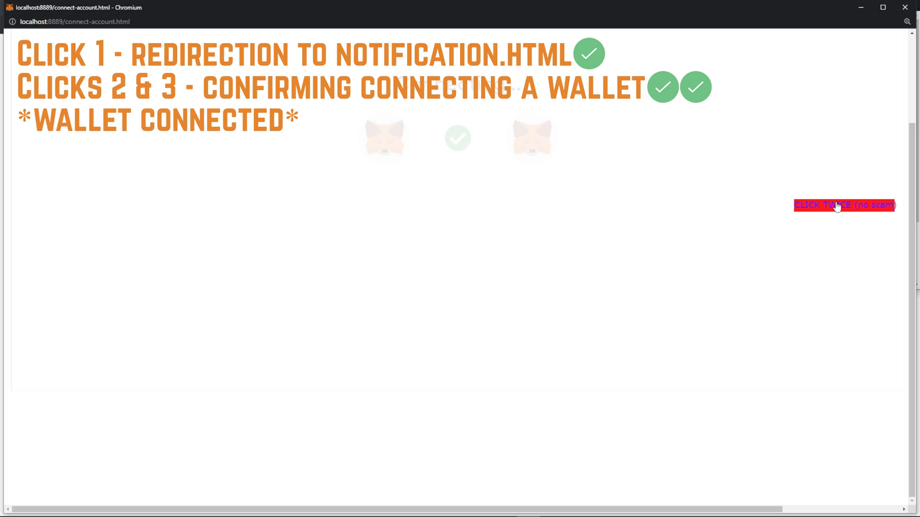
Move to transact.html and trigger the hidden 0 ETH send through the decoy button
click(844, 205)
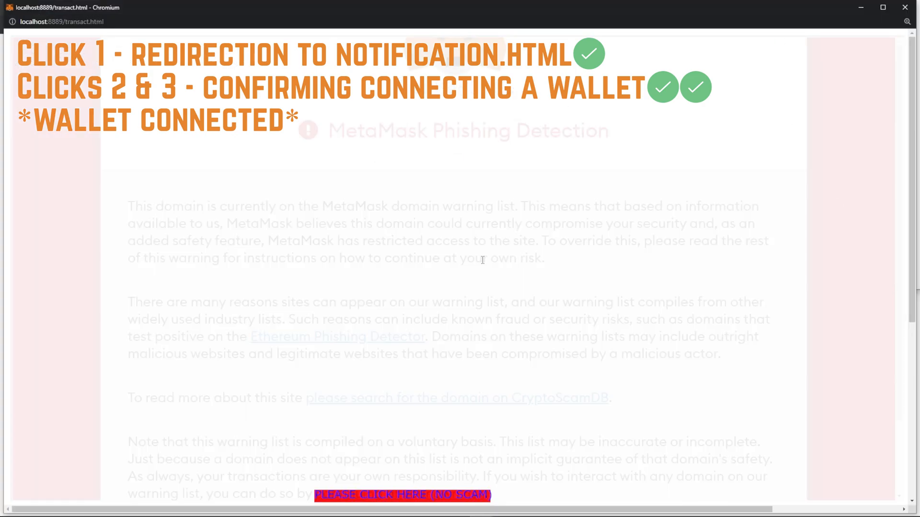
click(402, 495)
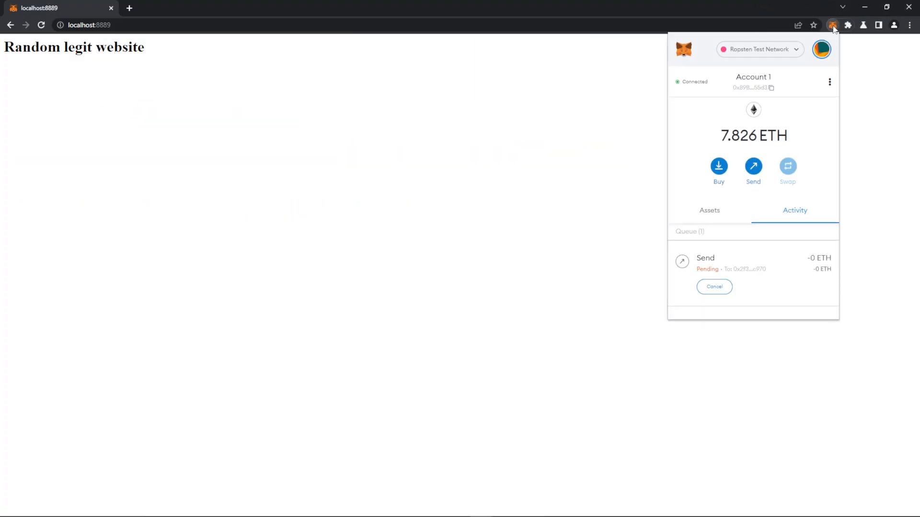
Close the MetaMask popup and reopen localhost:8889/connect-account.html in Chromium
click(733, 262)
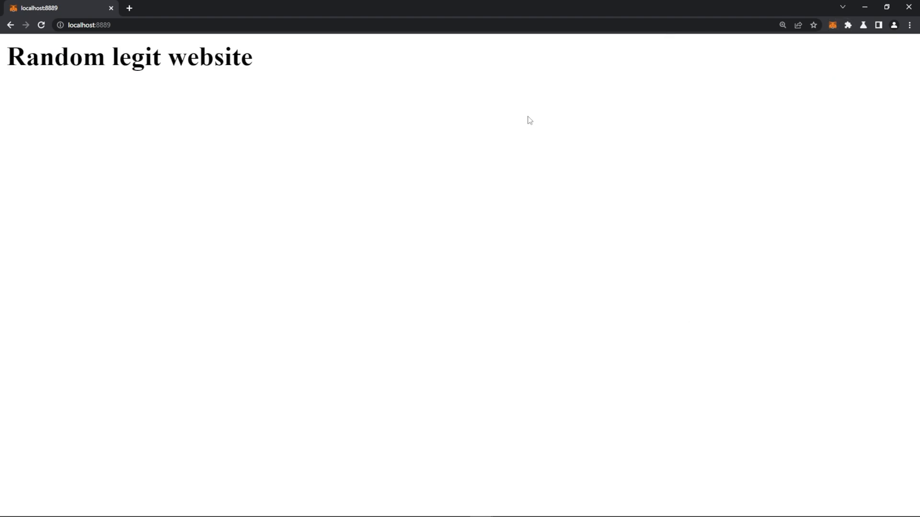
click(831, 25)
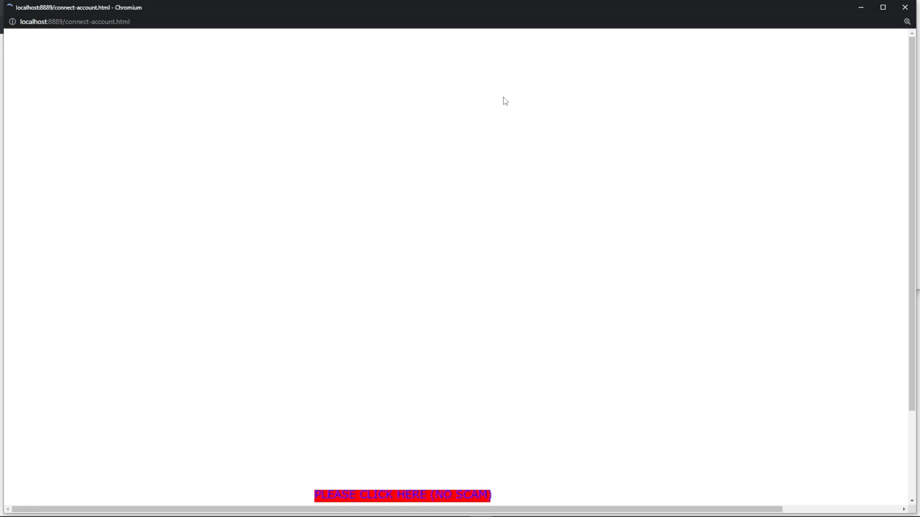
Run the fully invisible attack: decoy clicks connect the wallet and confirm the ETH transfer, then close Chromium
click(402, 495)
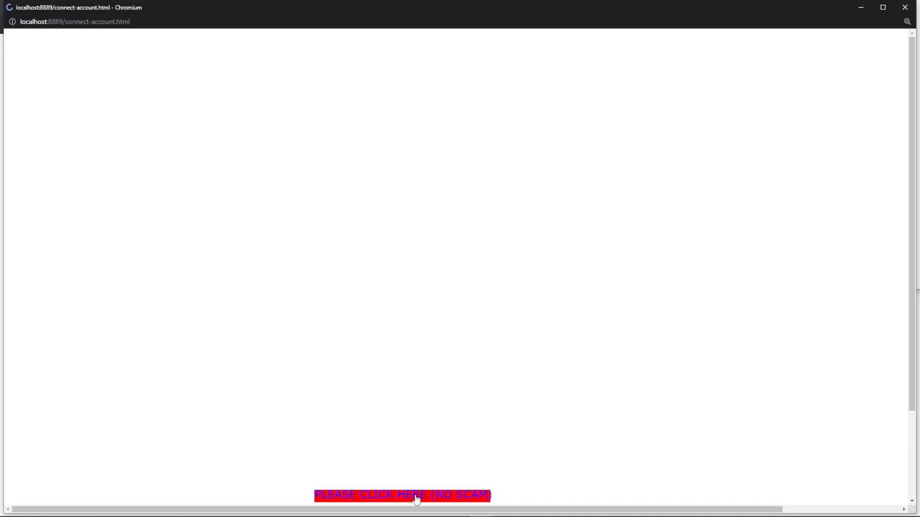
click(403, 496)
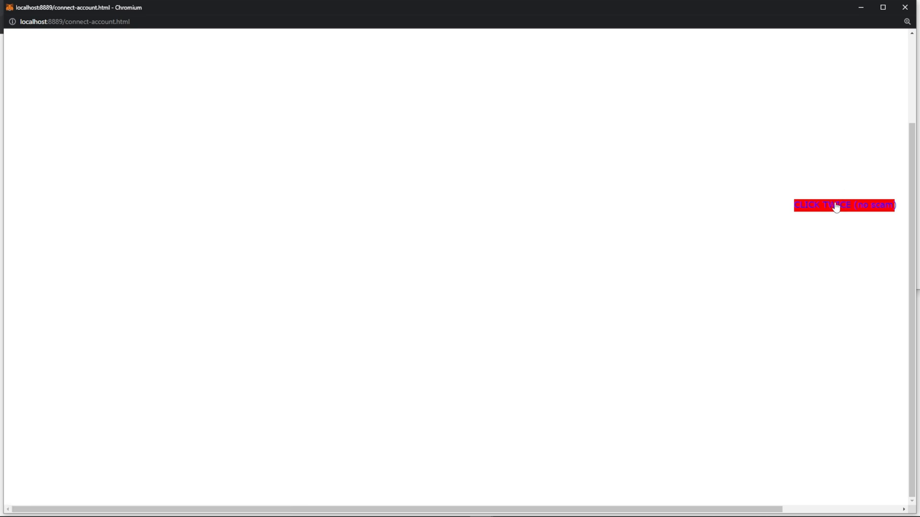
click(845, 205)
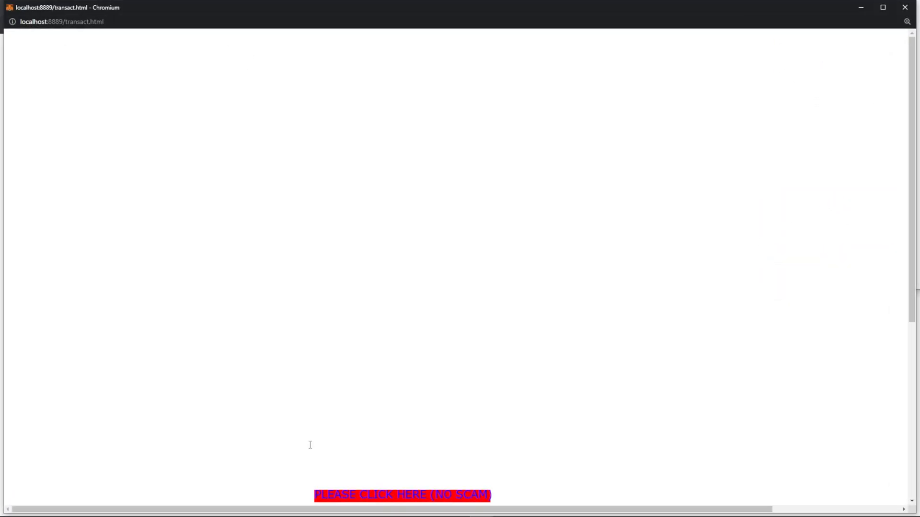
click(402, 495)
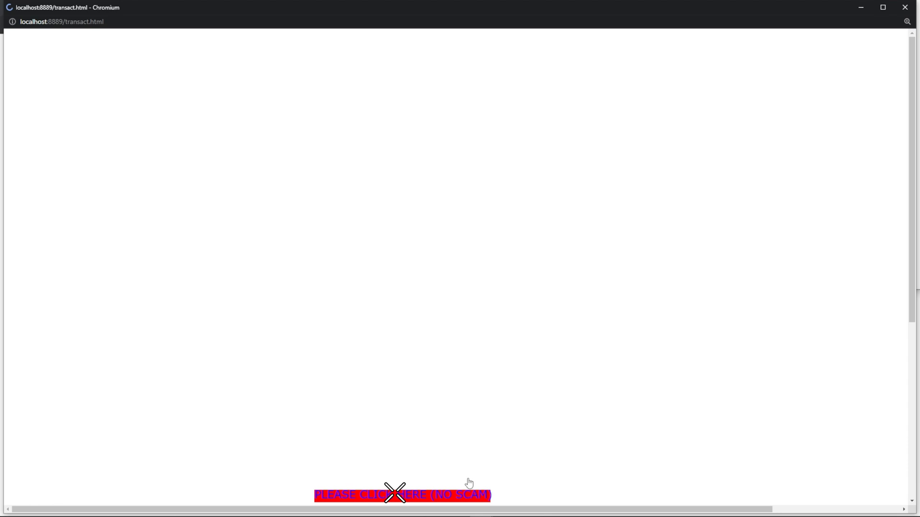
click(908, 22)
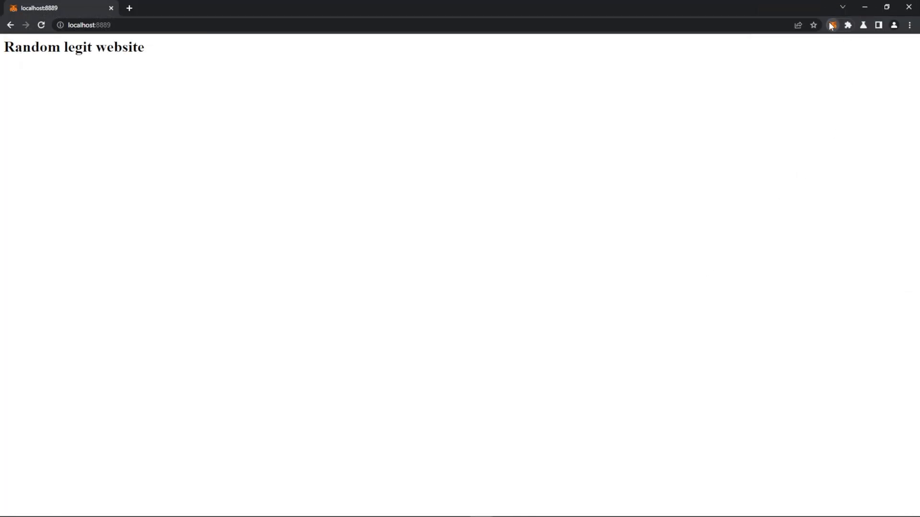
Check the MetaMask popup result, then land on the 'Use externally hosted phishing warning page' commit
click(832, 25)
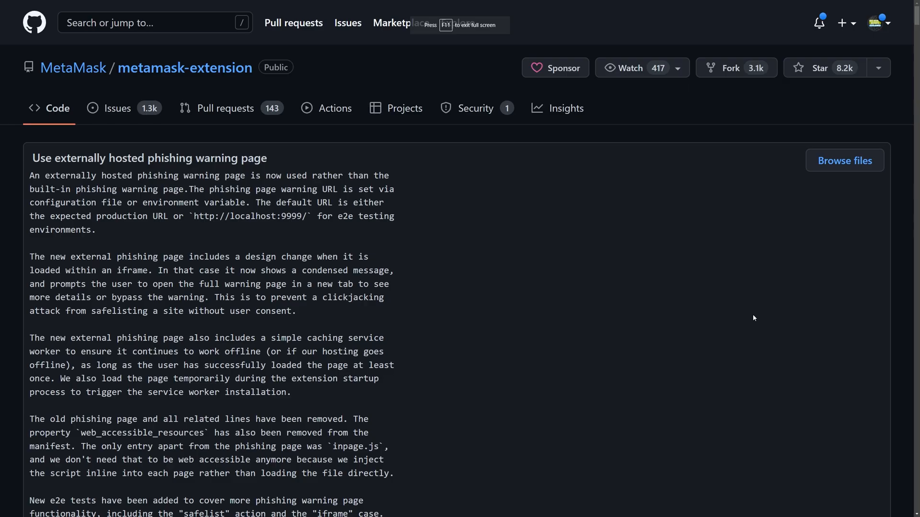
Scroll to the 19 changed files, revealing web_accessible_resources removed from the manifest and phishing.html deleted
scroll(down, 3)
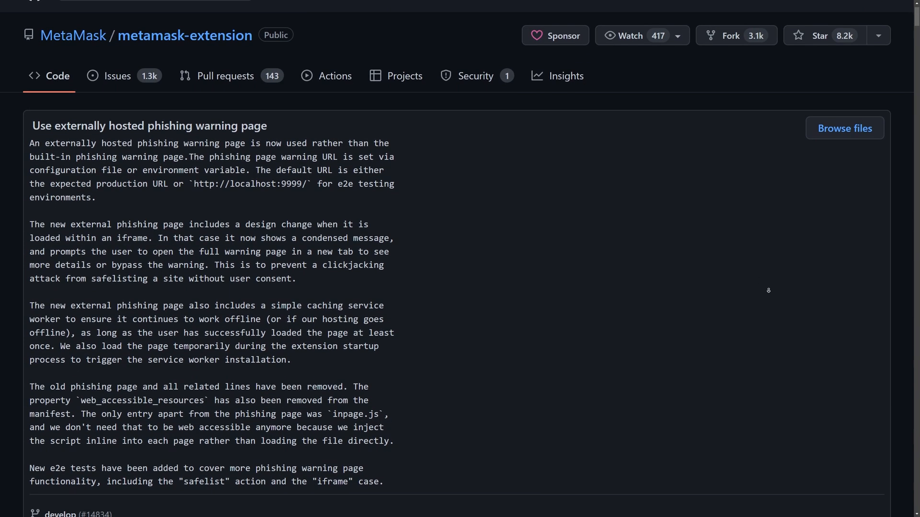
scroll(down, 3)
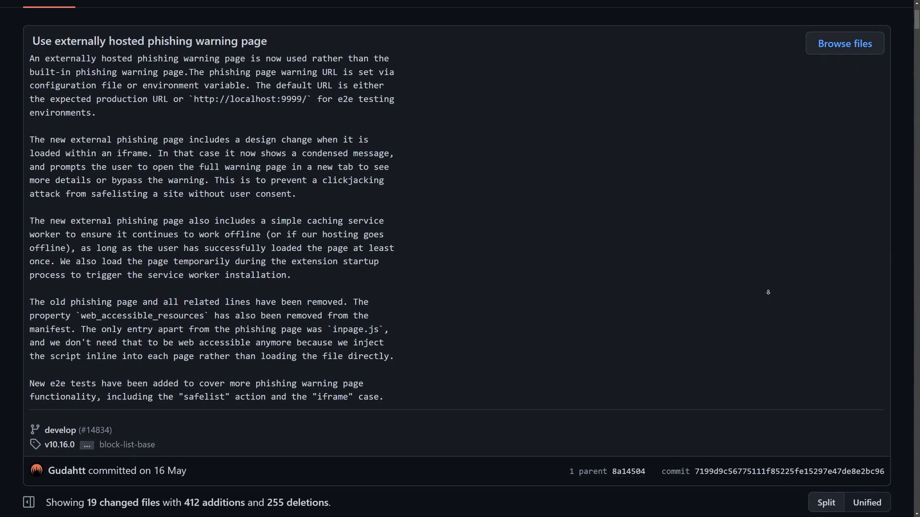
scroll(down, 3)
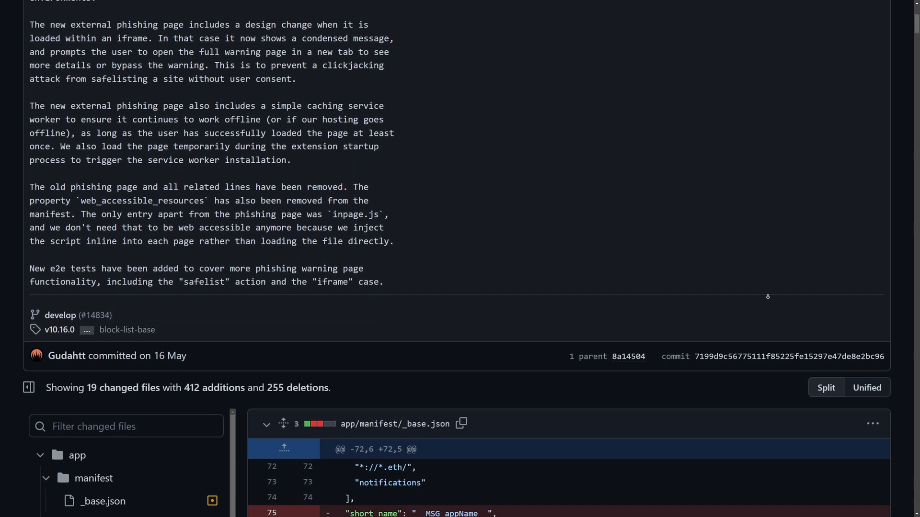
scroll(down, 3)
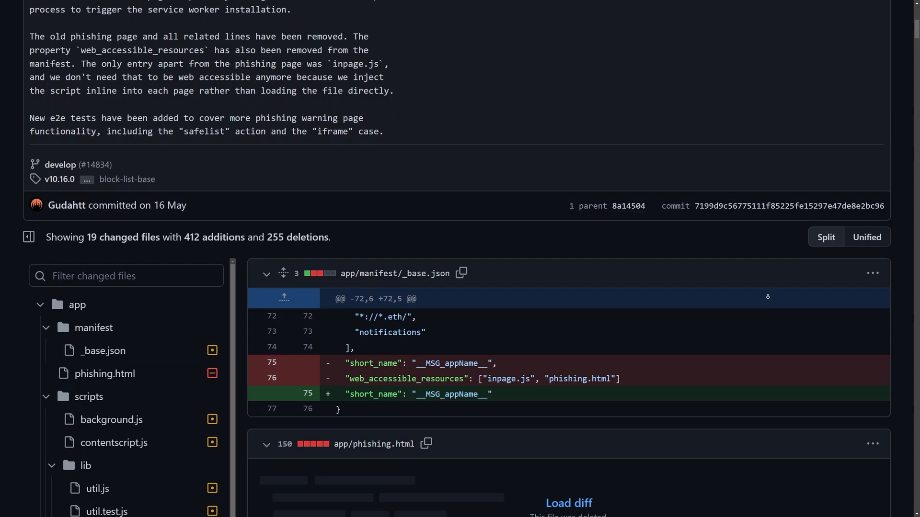
scroll(down, 3)
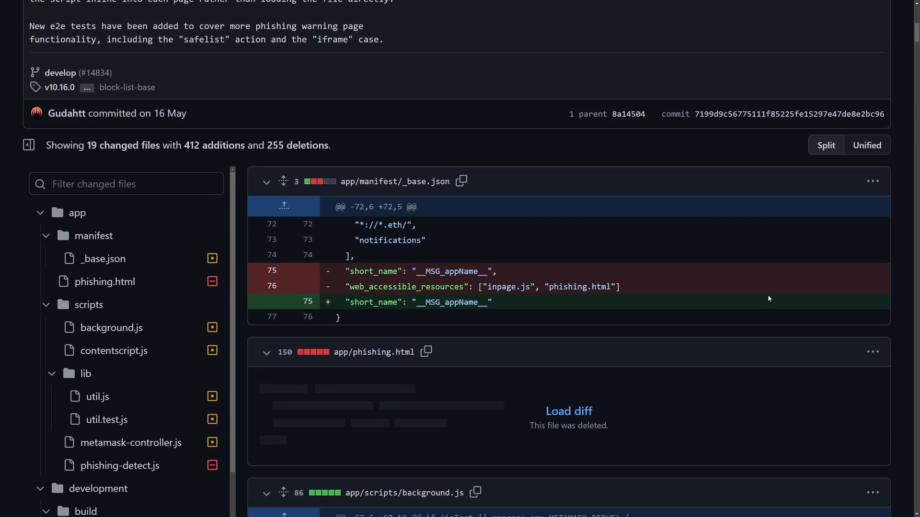